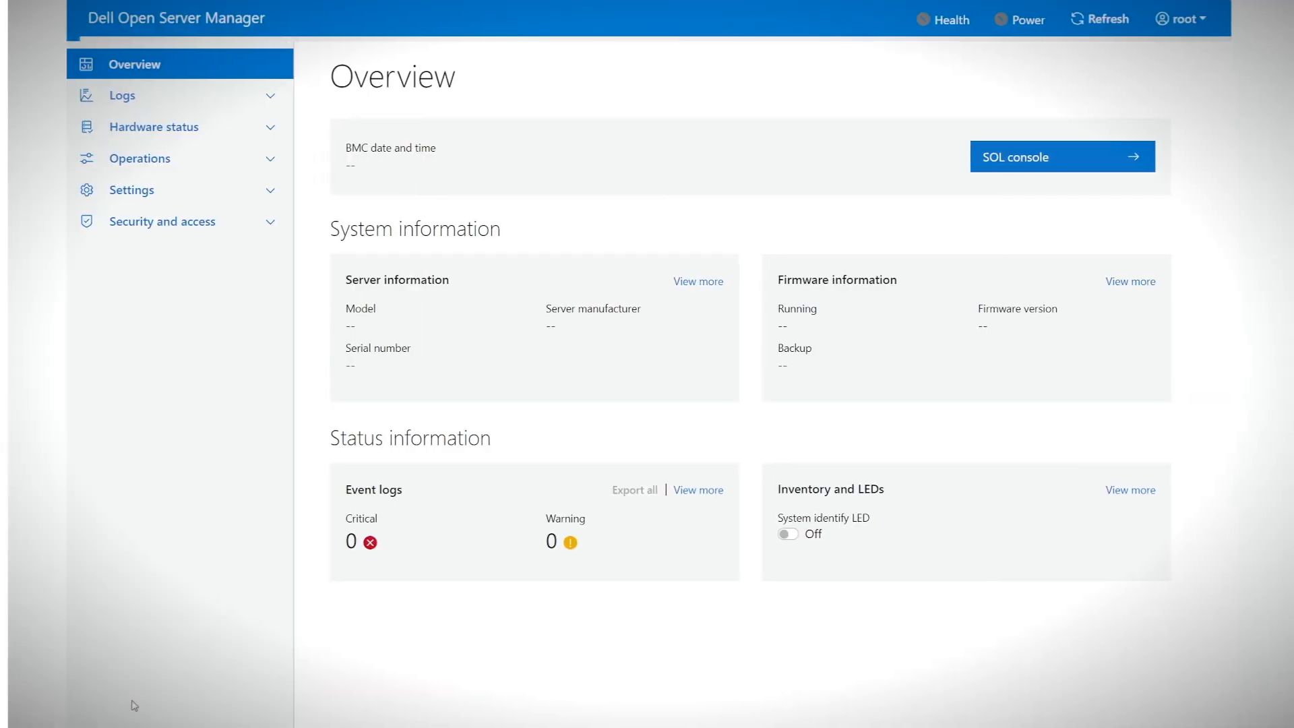
Step: Expand the sidebar sections, show Inventory and LEDs, and scroll to the 32-slot DIMM table
{"action": "left_click", "coordinate": [121, 95]}
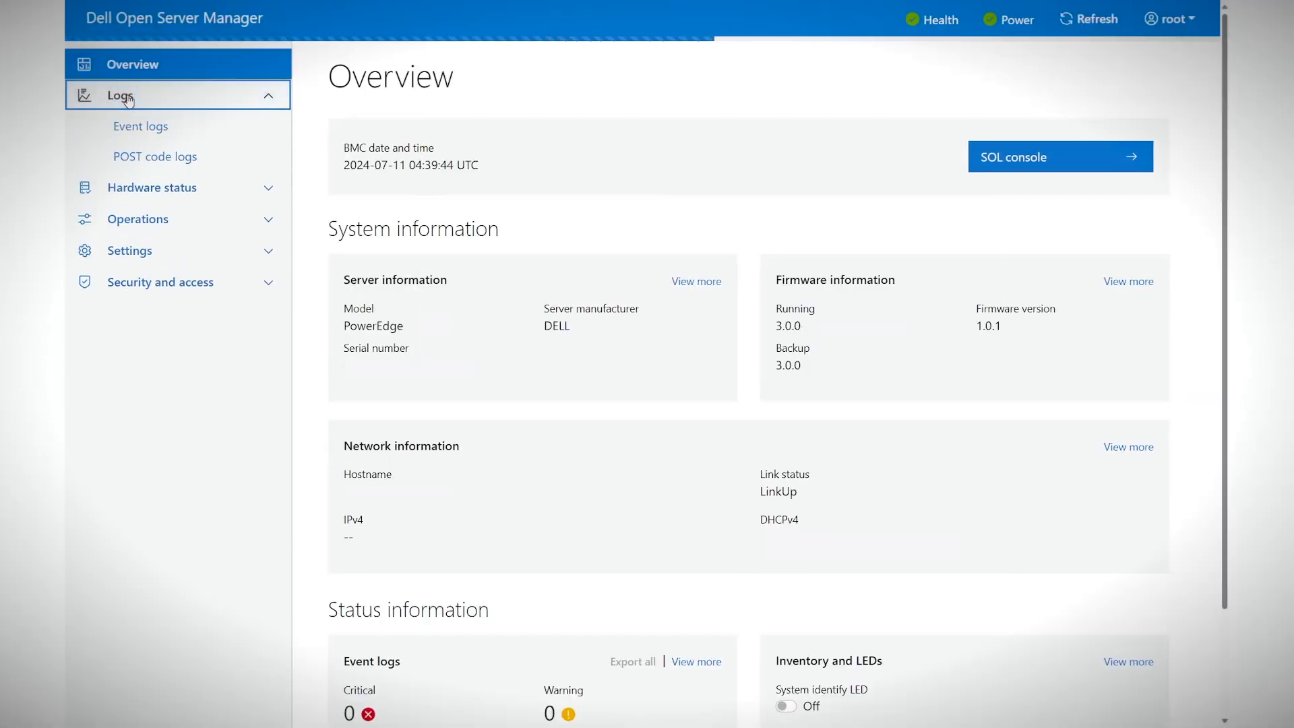
{"action": "left_click", "coordinate": [152, 186]}
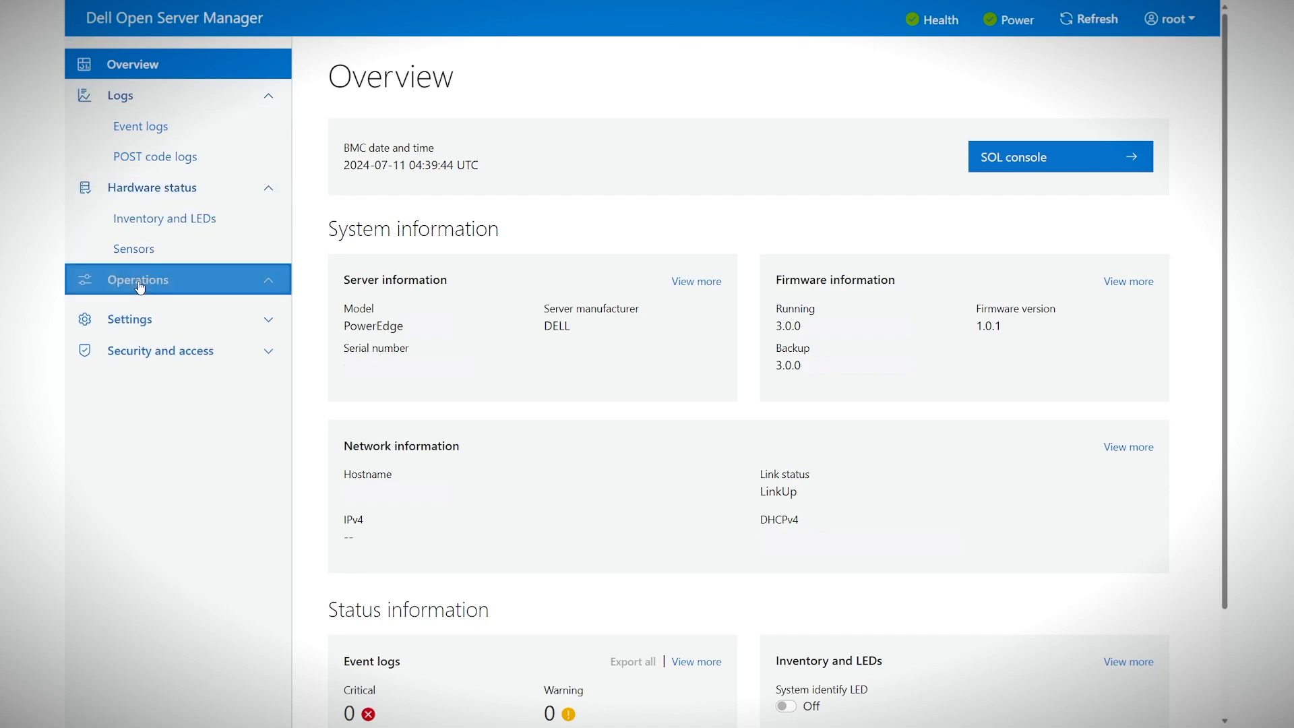
{"action": "left_click", "coordinate": [164, 218]}
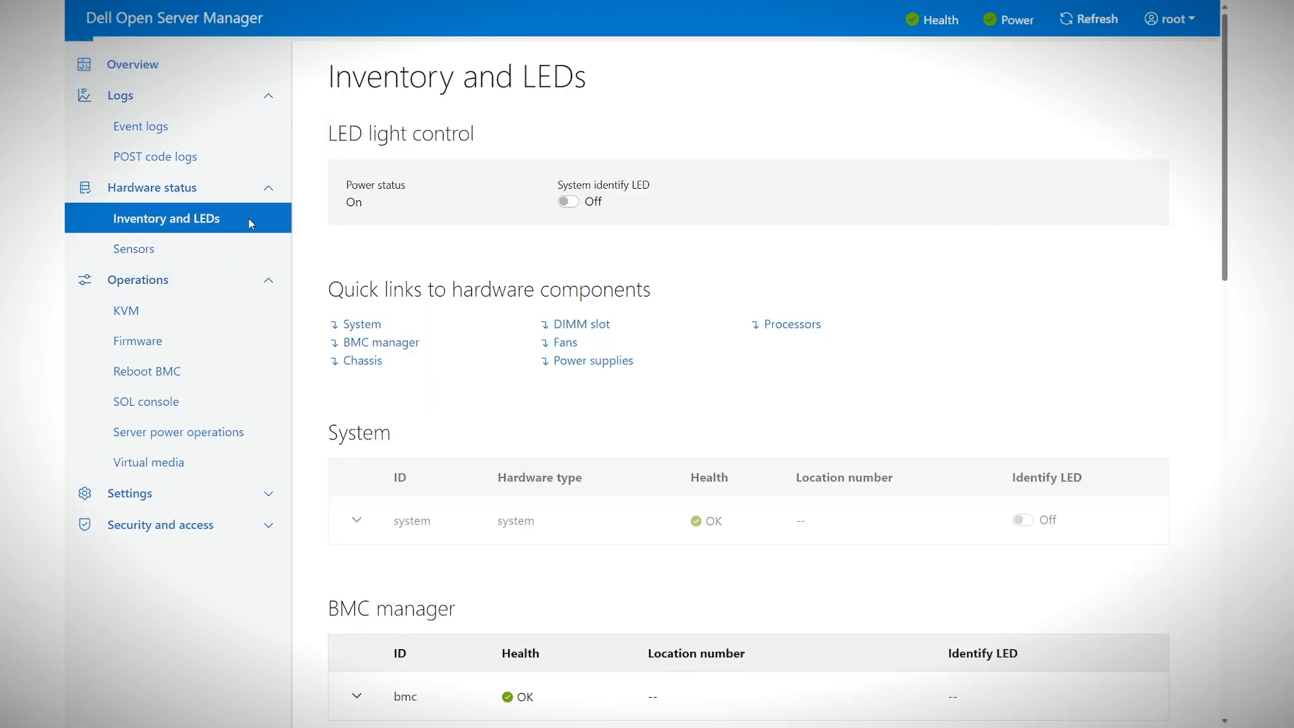
{"action": "scroll", "scroll_direction": "down", "scroll_amount": 3}
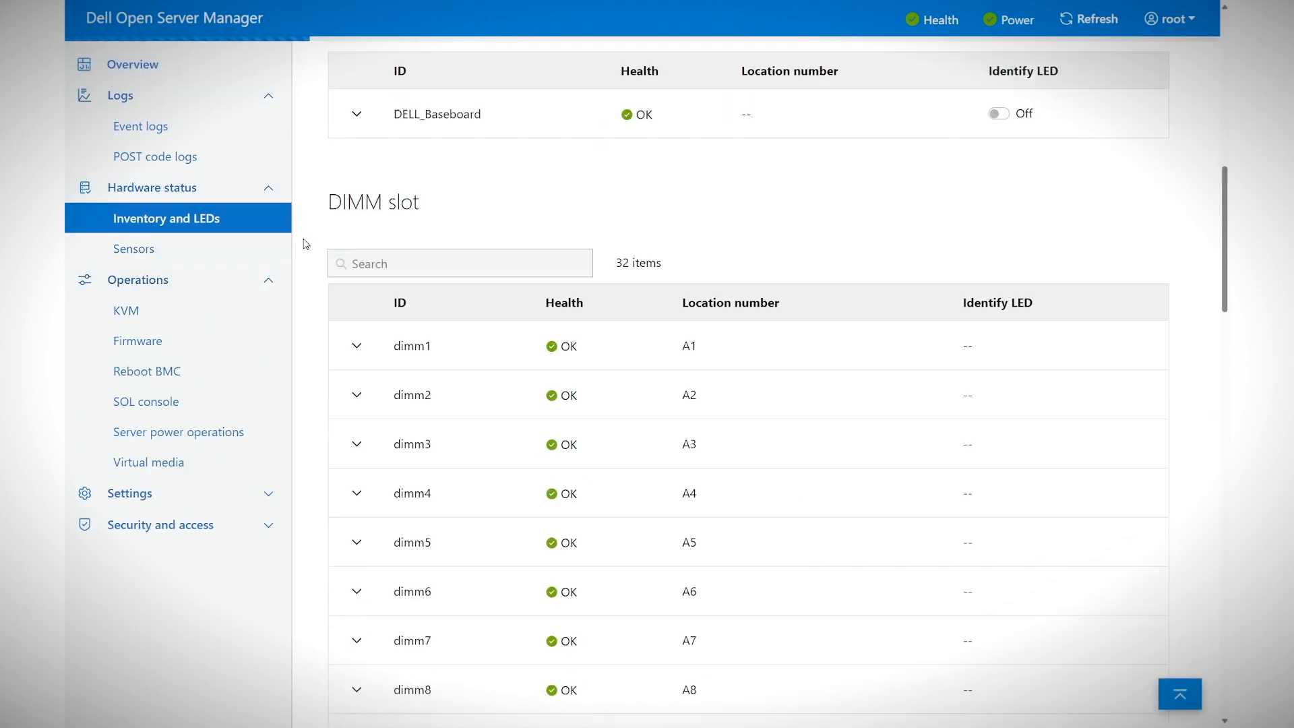